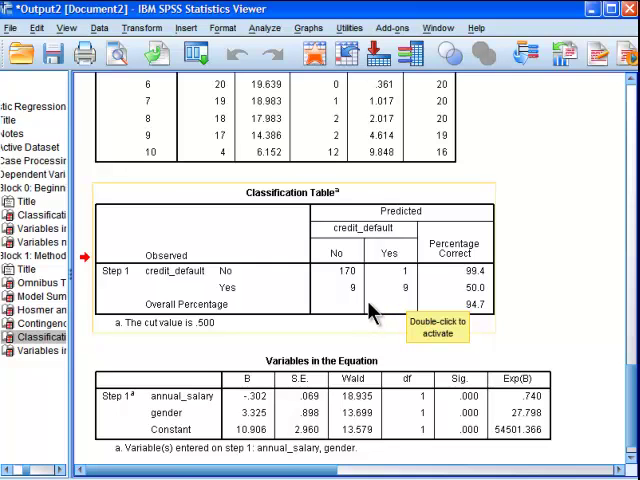
mouse_move(400, 310)
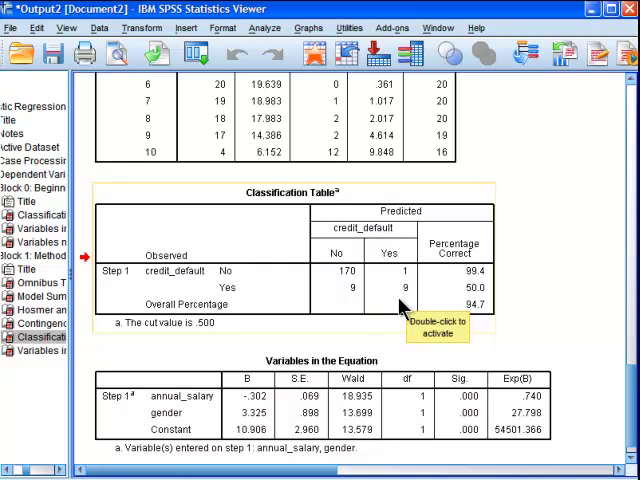
mouse_move(538, 344)
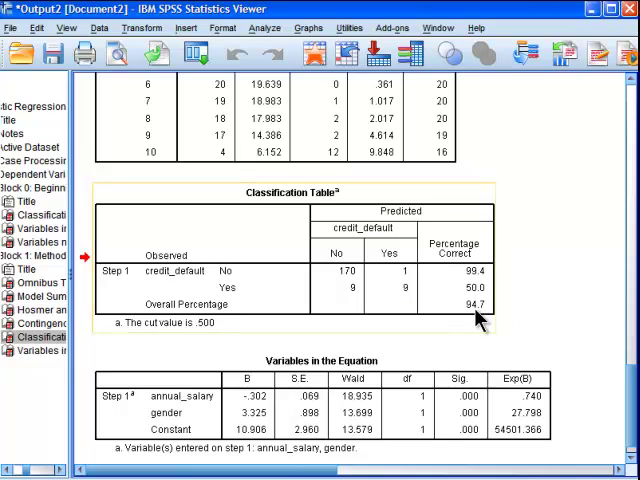
mouse_move(484, 320)
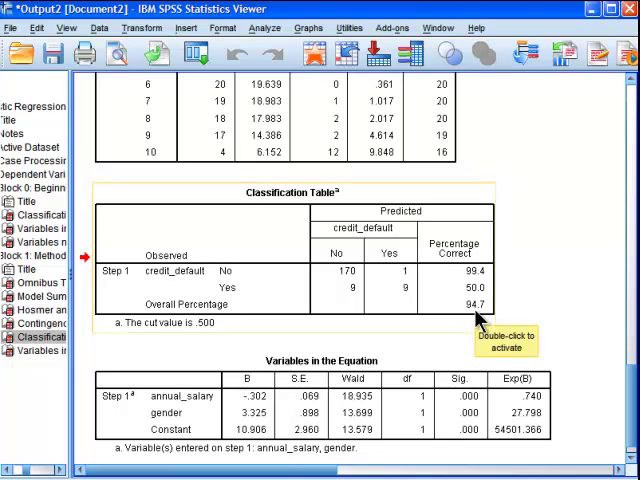
scroll("up", 3)
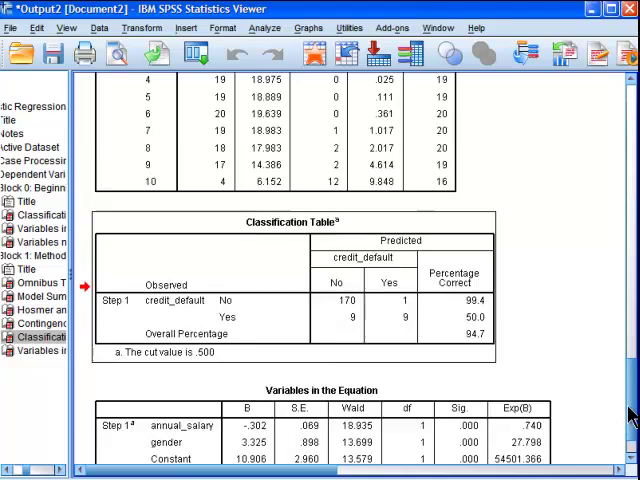
scroll("up", 3)
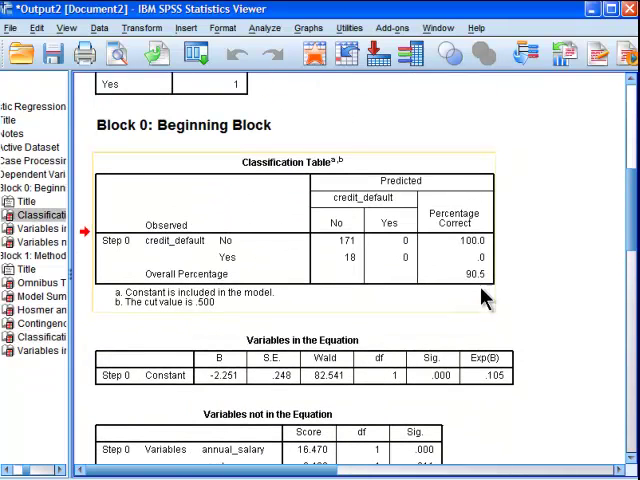
mouse_move(484, 280)
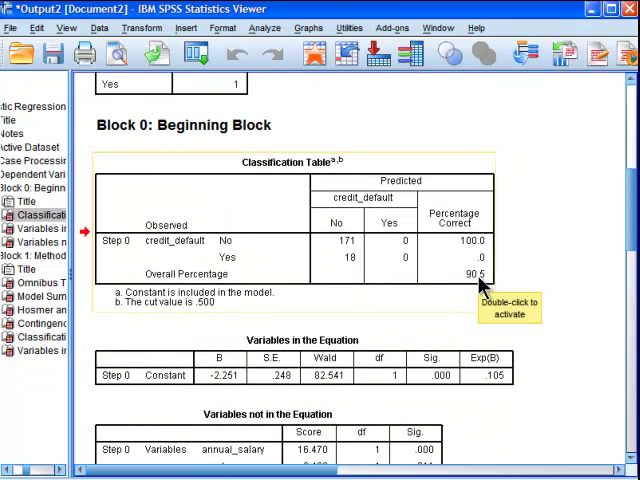
mouse_move(576, 236)
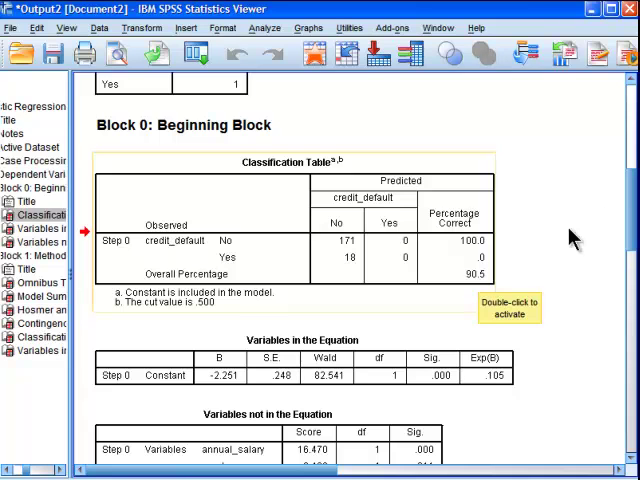
scroll("down", 3)
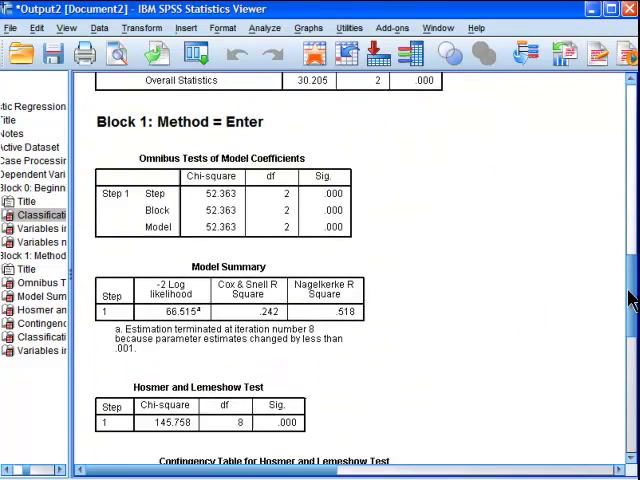
scroll("down", 3)
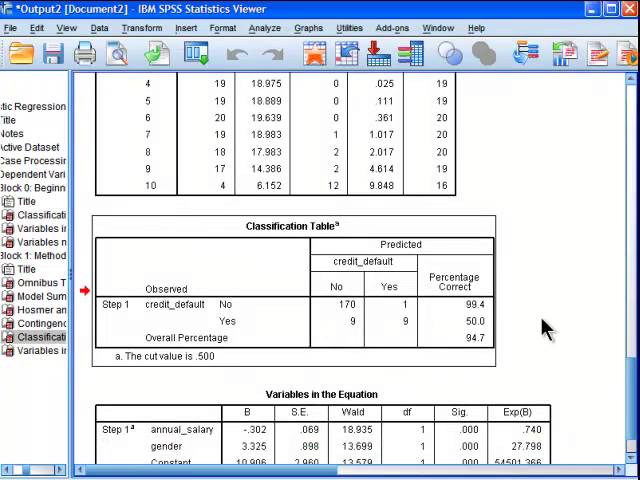
mouse_move(520, 356)
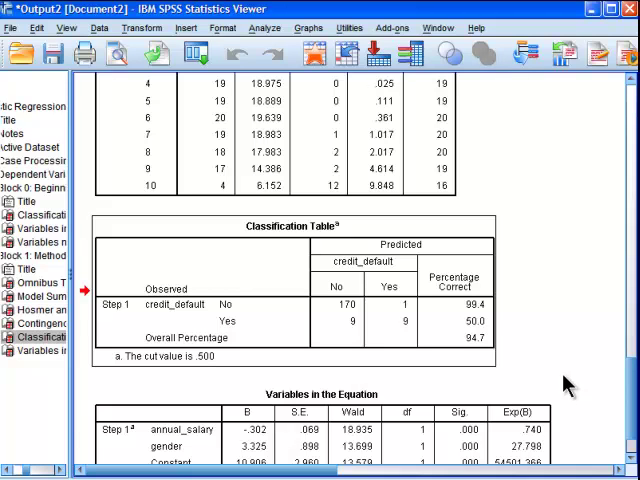
mouse_move(578, 372)
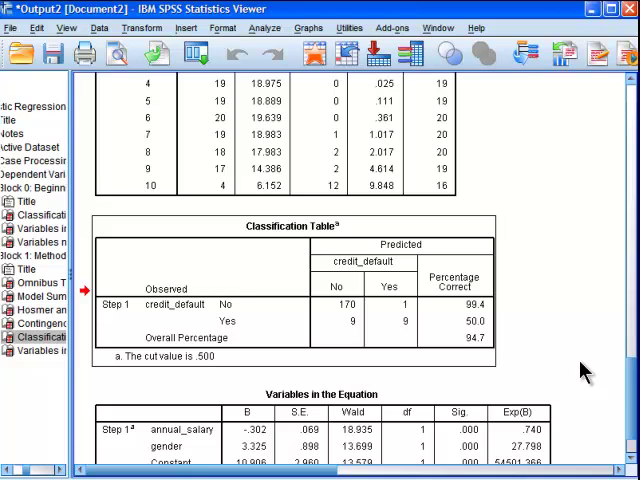
scroll("down", 3)
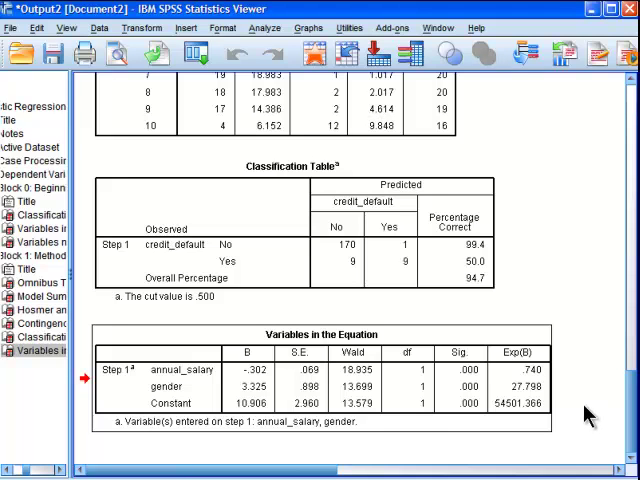
mouse_move(292, 360)
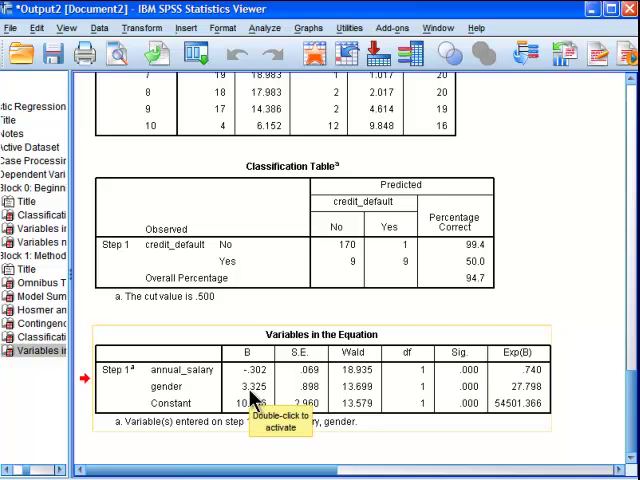
mouse_move(252, 398)
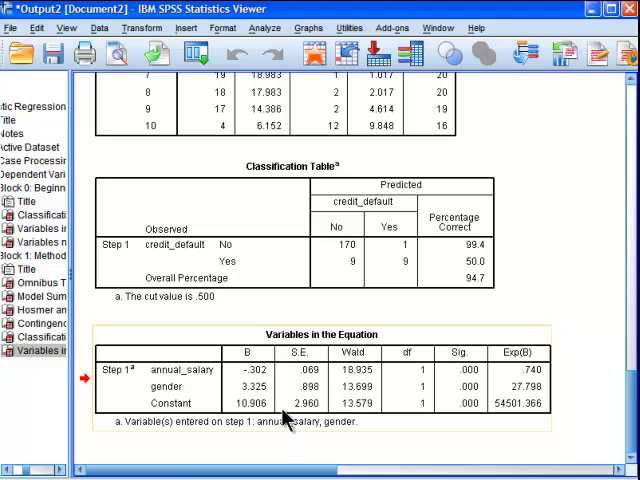
mouse_move(248, 384)
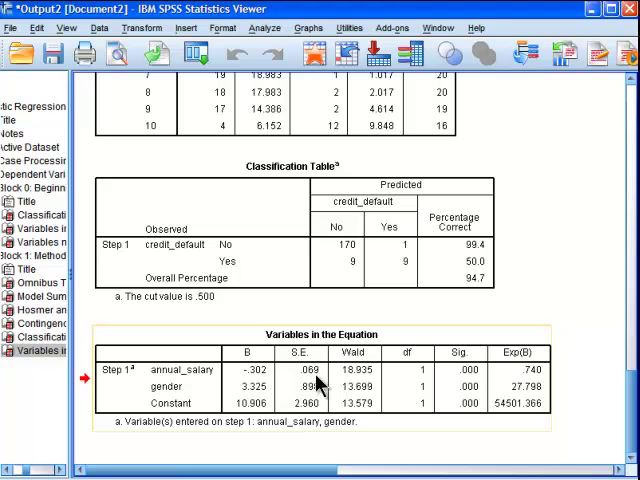
mouse_move(568, 372)
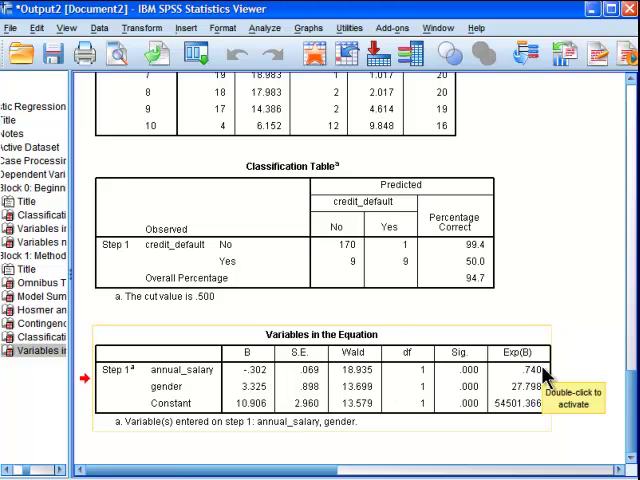
mouse_move(450, 400)
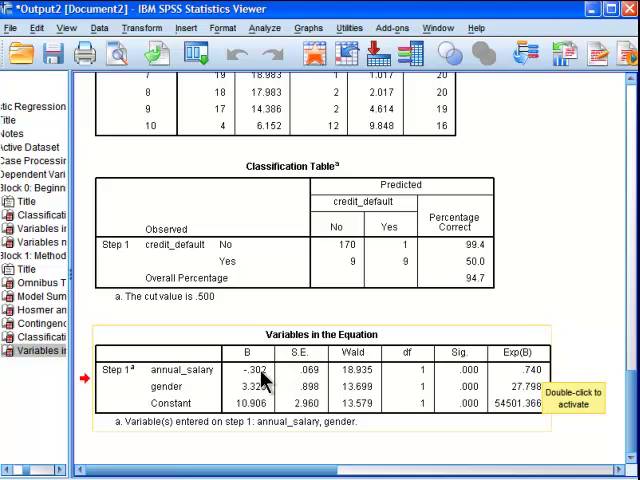
mouse_move(420, 374)
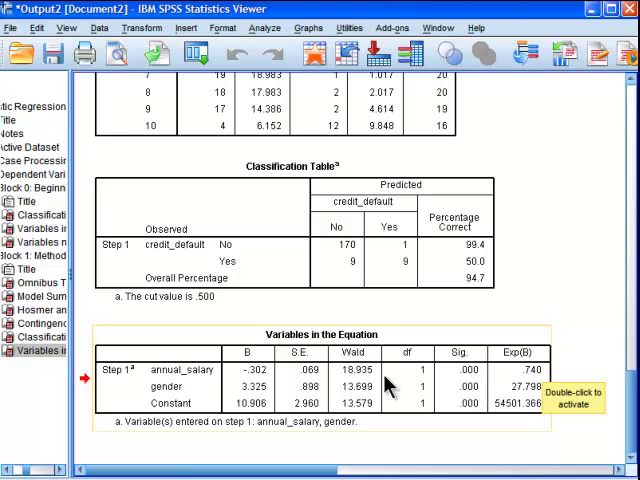
mouse_move(370, 360)
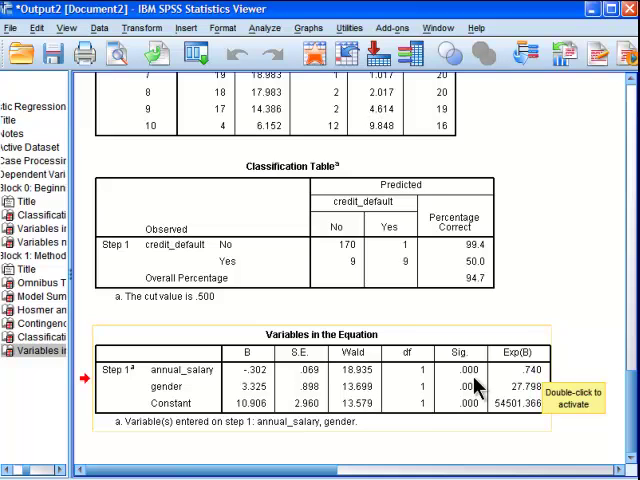
mouse_move(588, 440)
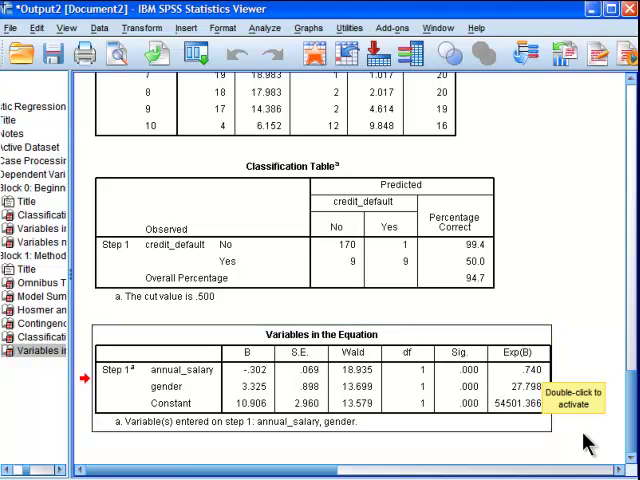
mouse_move(588, 448)
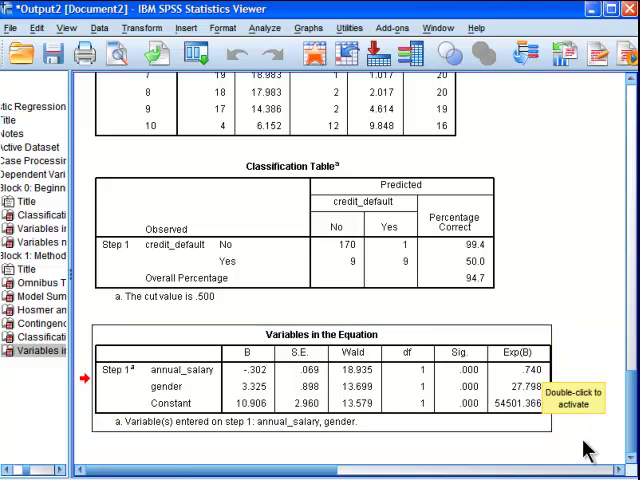